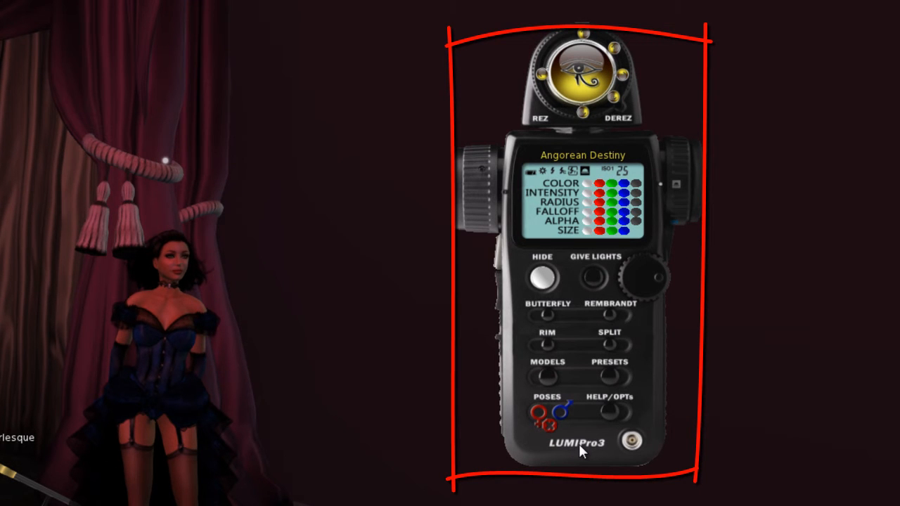
pyautogui.moveTo(141, 327)
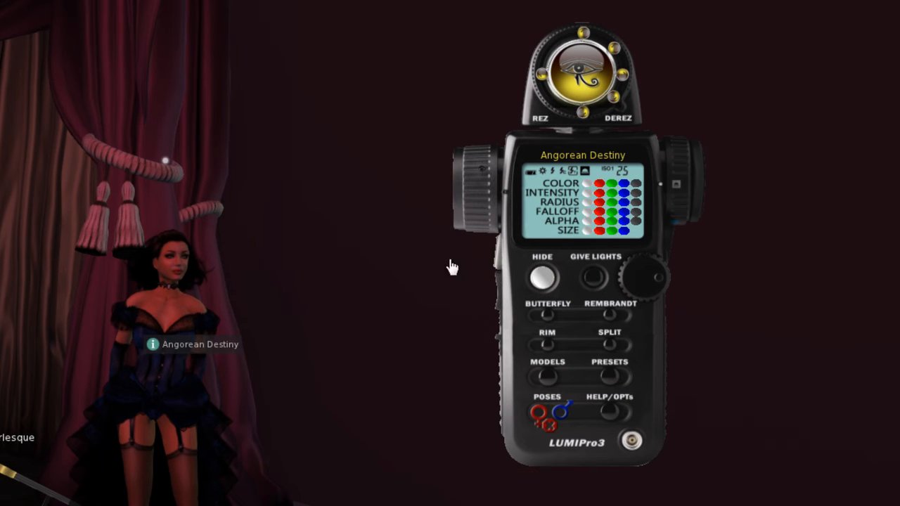
# Rez the LUMIPro3 light orbs around the avatar on the stage.
pyautogui.click(594, 276)
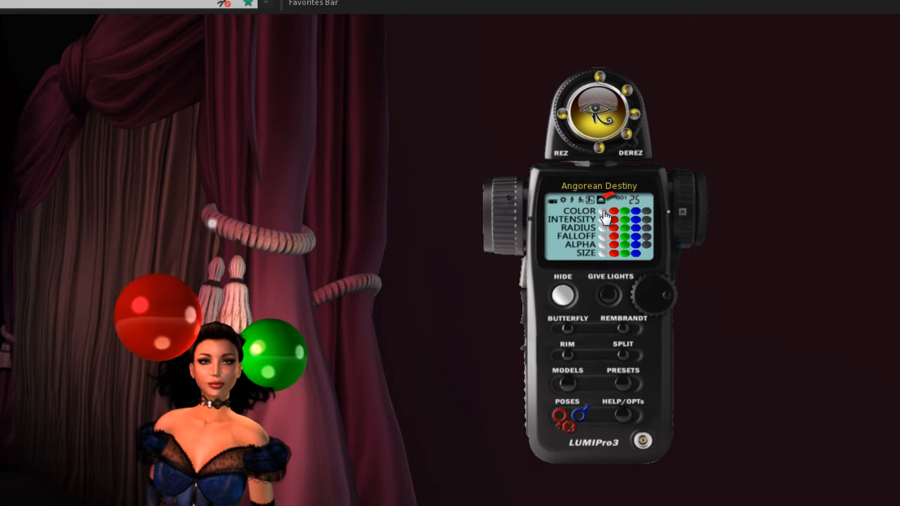
pyautogui.click(615, 215)
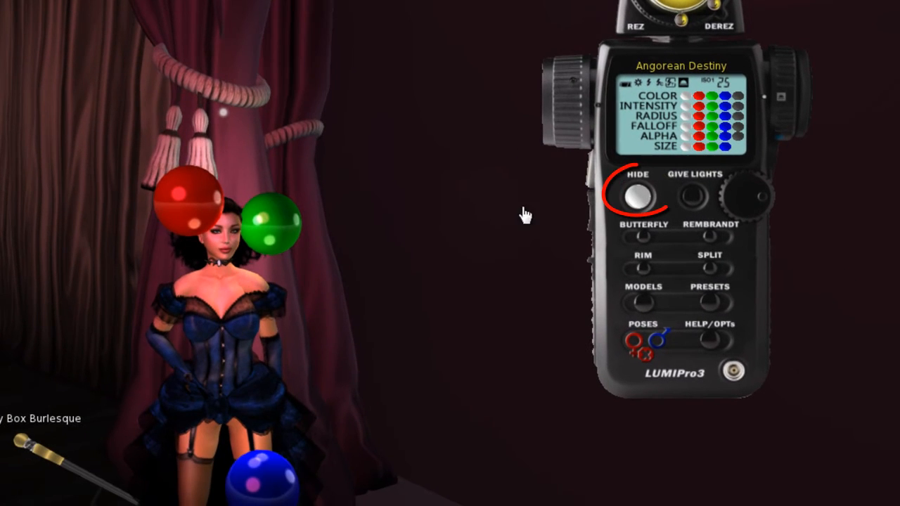
pyautogui.click(640, 196)
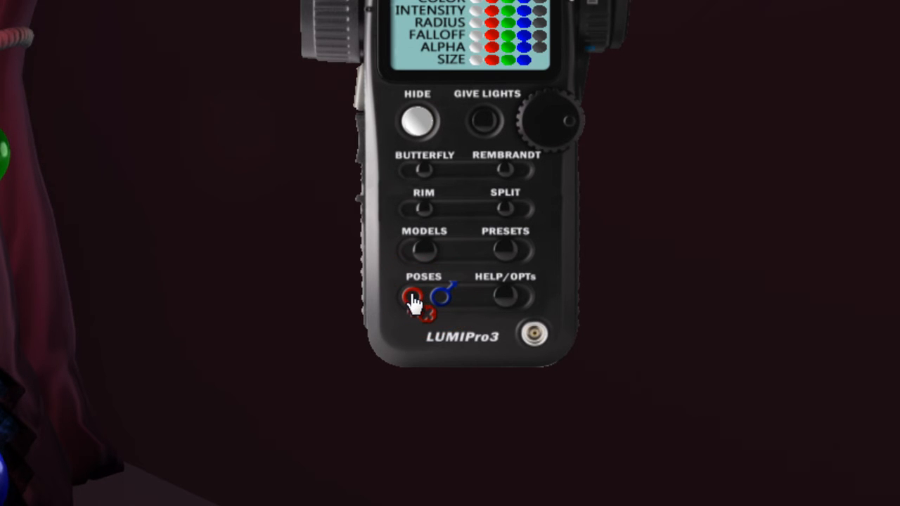
# Choose a leg-lifted burlesque pose from the HUD's POSES list and rez the light projector.
pyautogui.click(415, 299)
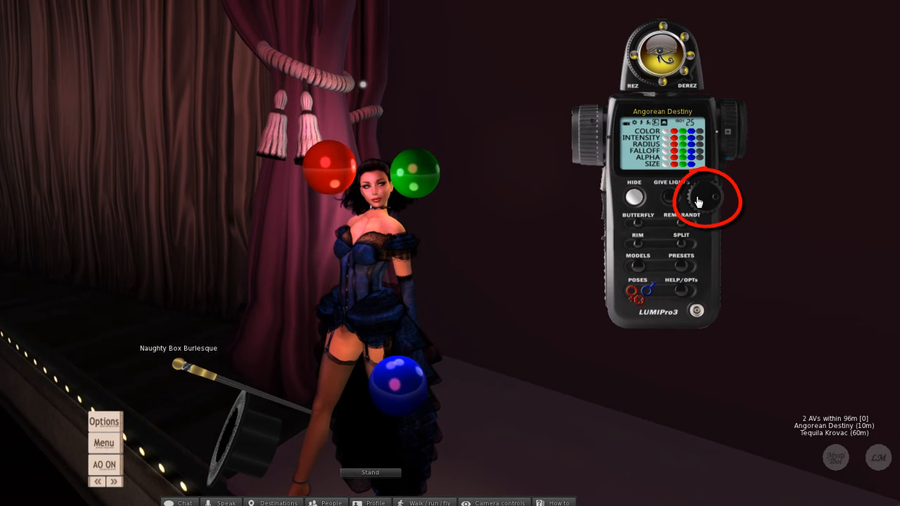
pyautogui.click(707, 200)
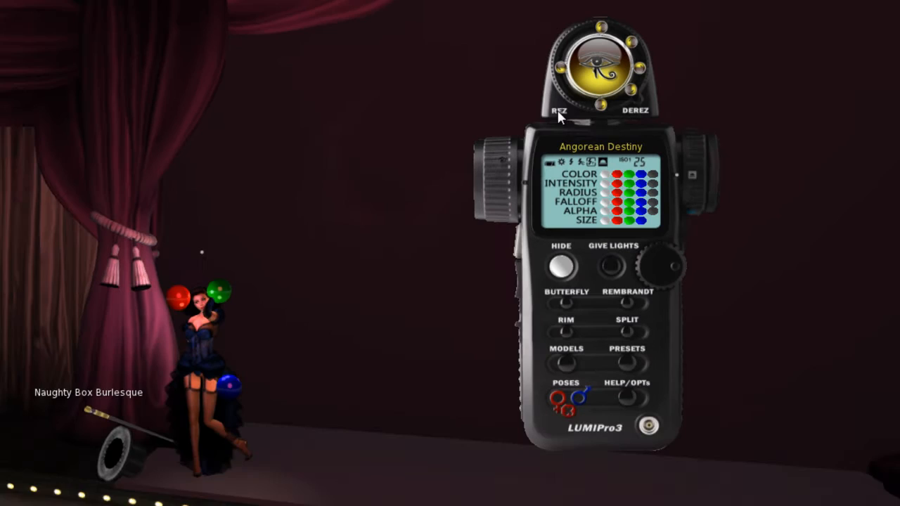
pyautogui.click(558, 109)
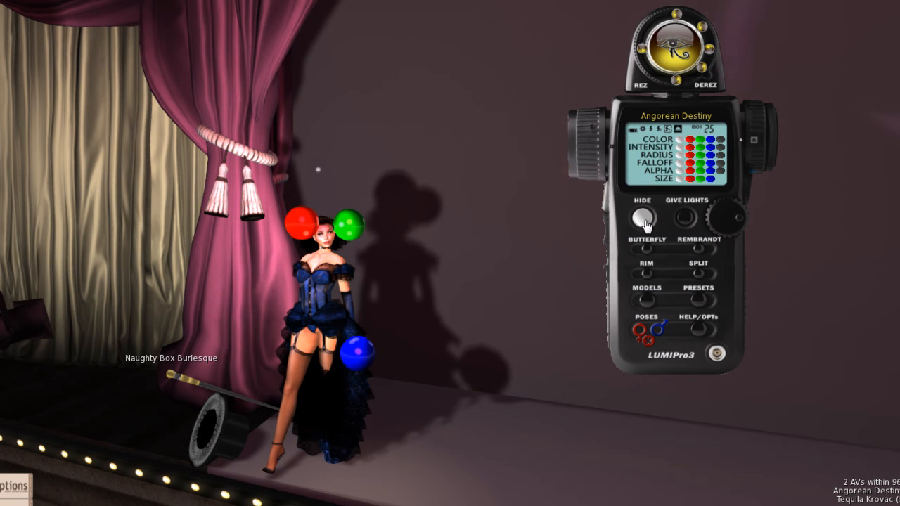
# Toggle the HUD off and on, then recolour the blue light to Violet from its COLOR menu.
pyautogui.click(641, 216)
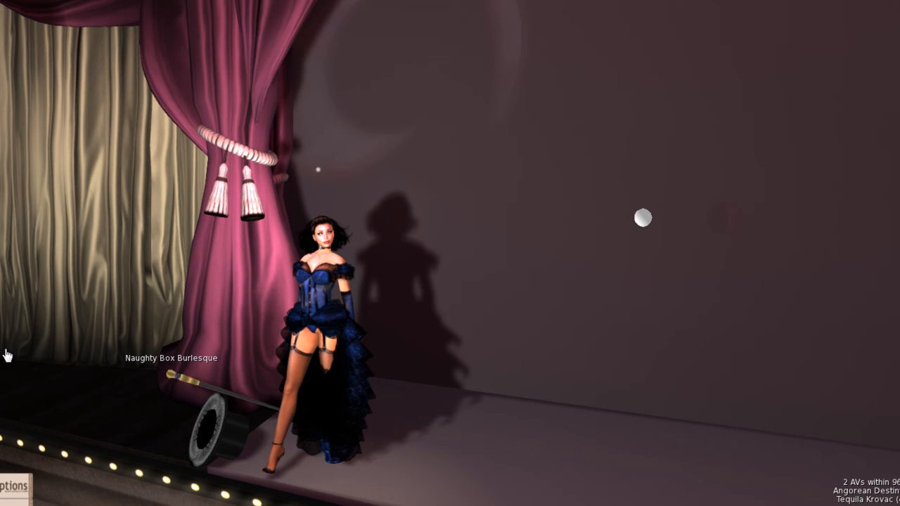
pyautogui.click(641, 218)
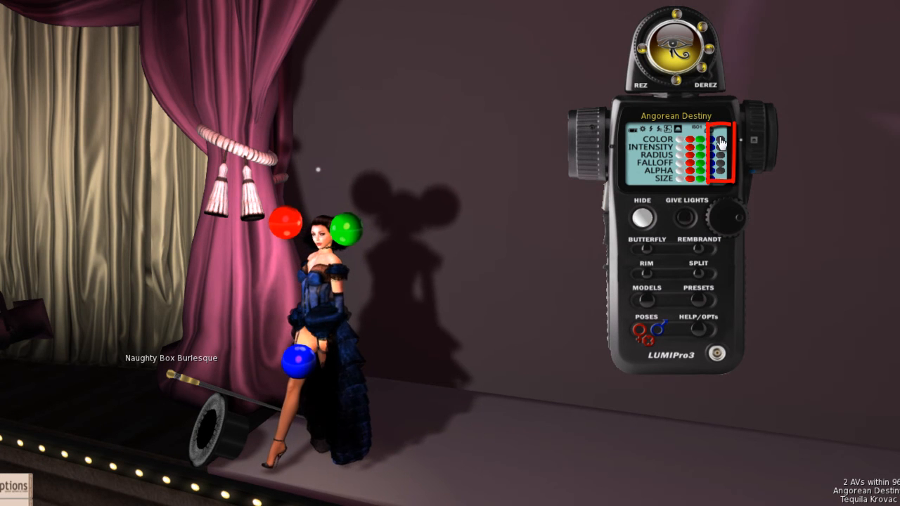
pyautogui.click(720, 141)
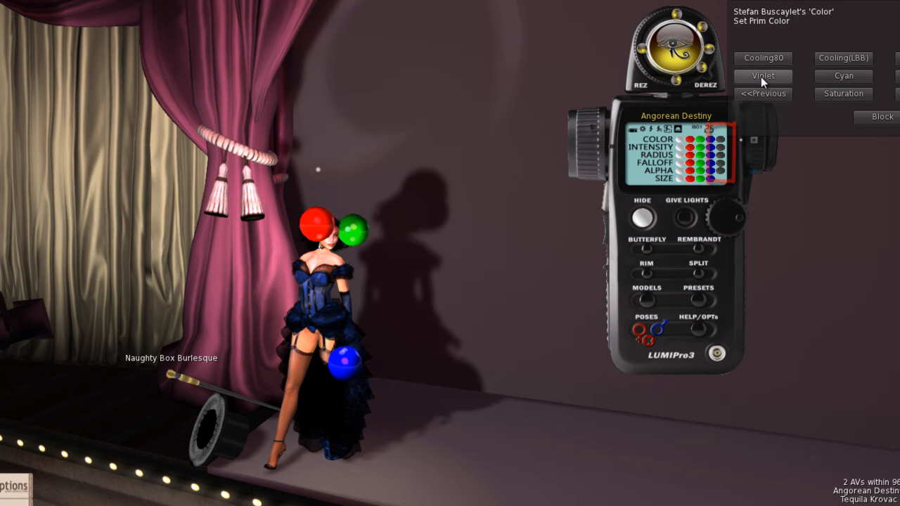
pyautogui.click(763, 76)
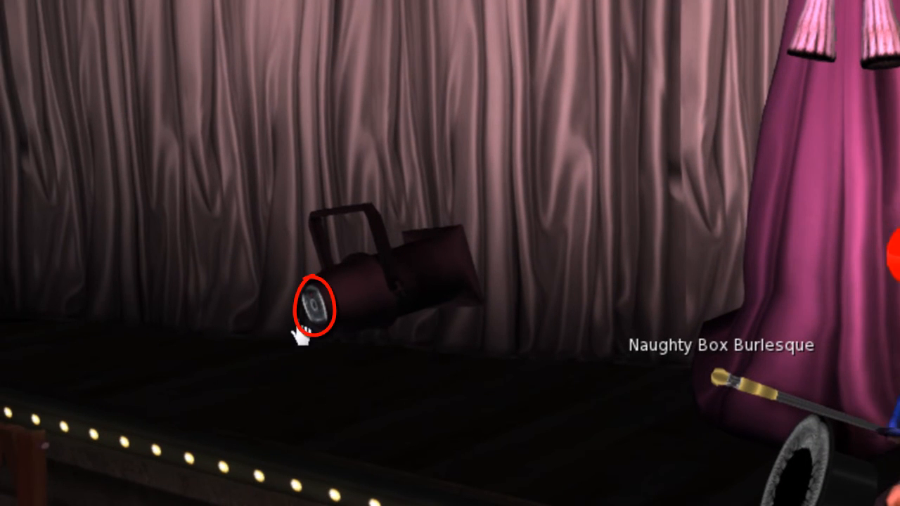
# Bring up the projector's Lock/Model/Bulb settings menu from its lens.
pyautogui.click(314, 308)
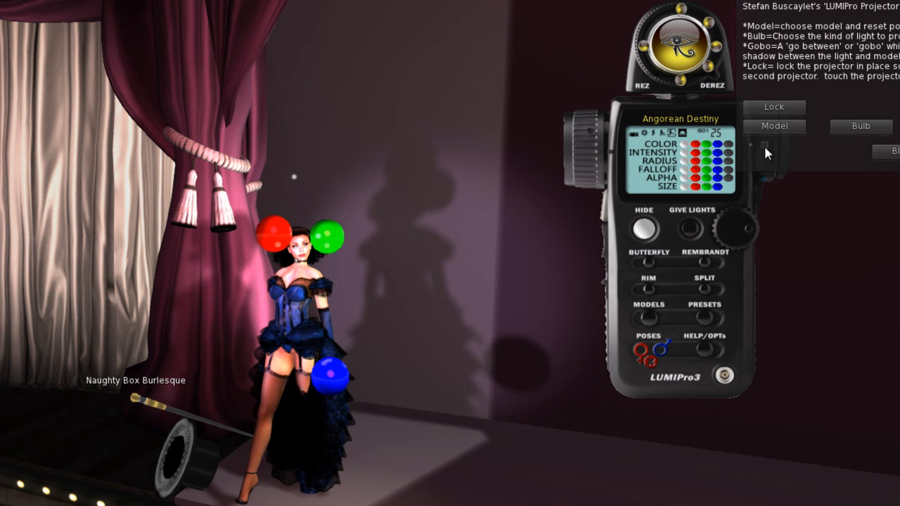
# Set the projector's light type to cast the violet shadow, then hide the HUD and orbs.
pyautogui.click(861, 126)
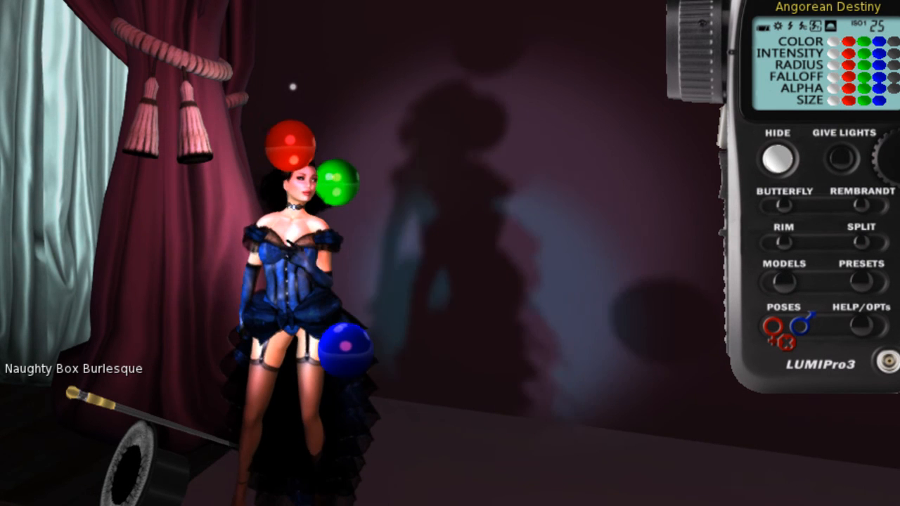
pyautogui.click(776, 158)
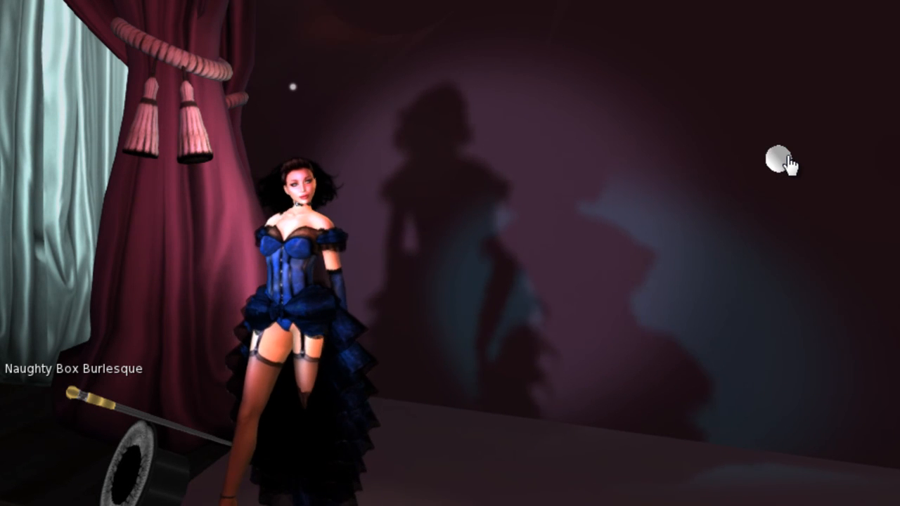